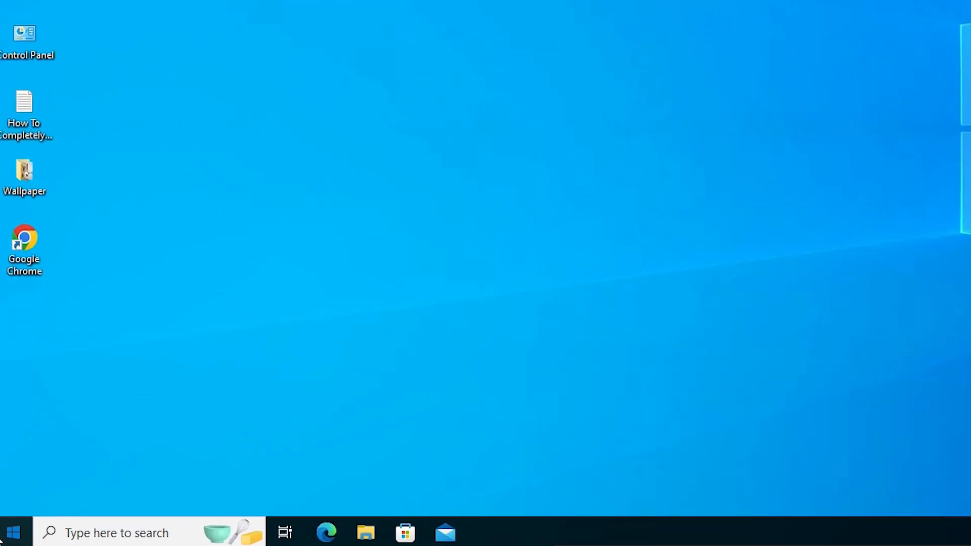
# Step: Launch the Settings app from the taskbar search by typing 'se'
pyautogui.write('se')
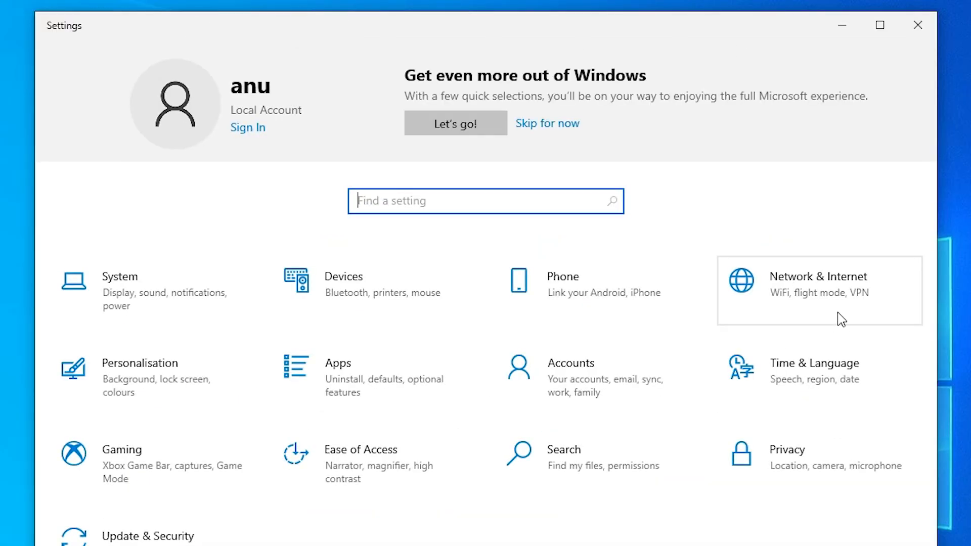
pyautogui.moveTo(827, 282)
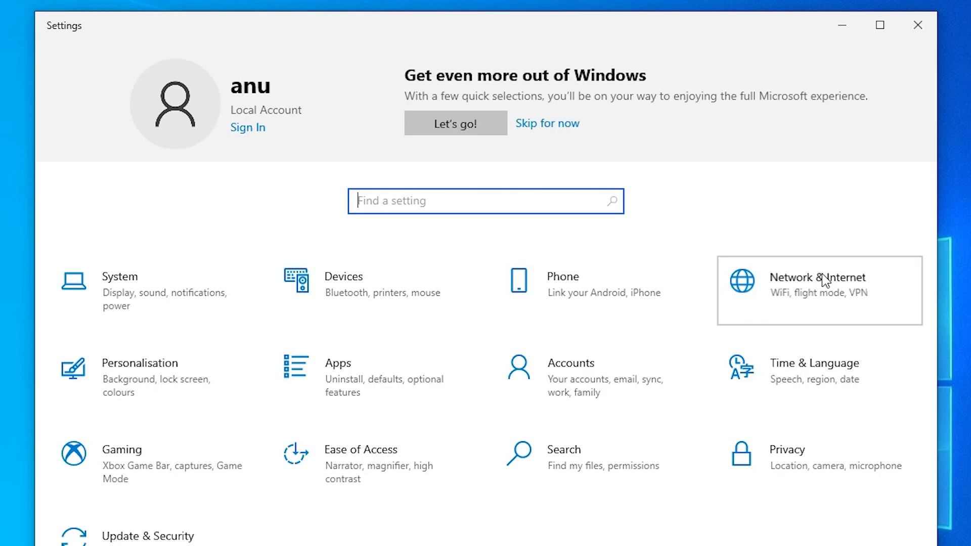
# Step: Go to Network & Internet and show the WiFi connection page
pyautogui.click(818, 286)
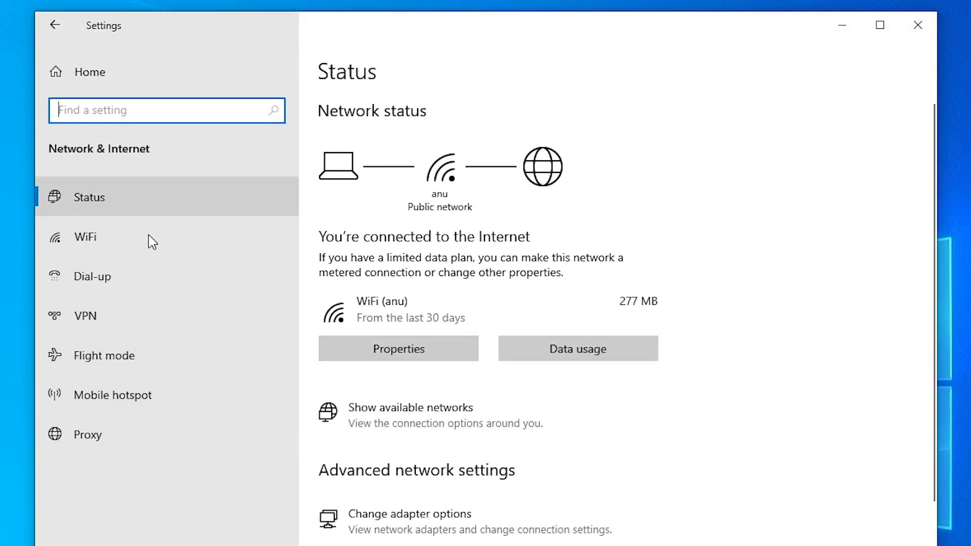
pyautogui.moveTo(111, 241)
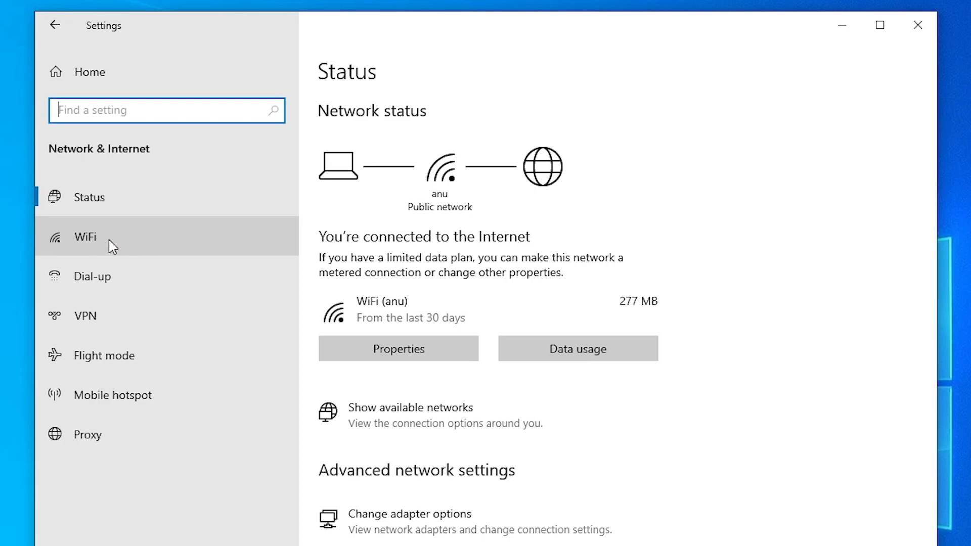
pyautogui.click(85, 237)
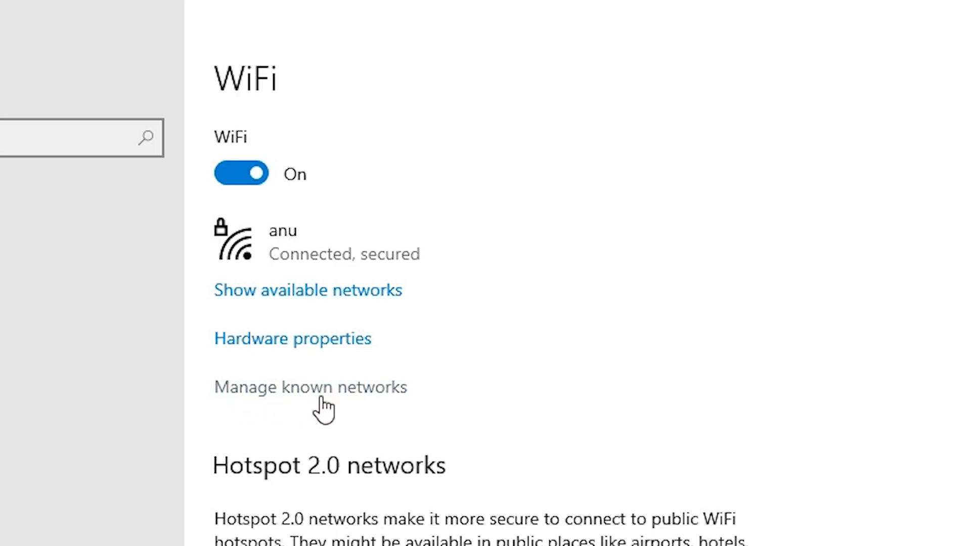
pyautogui.moveTo(247, 399)
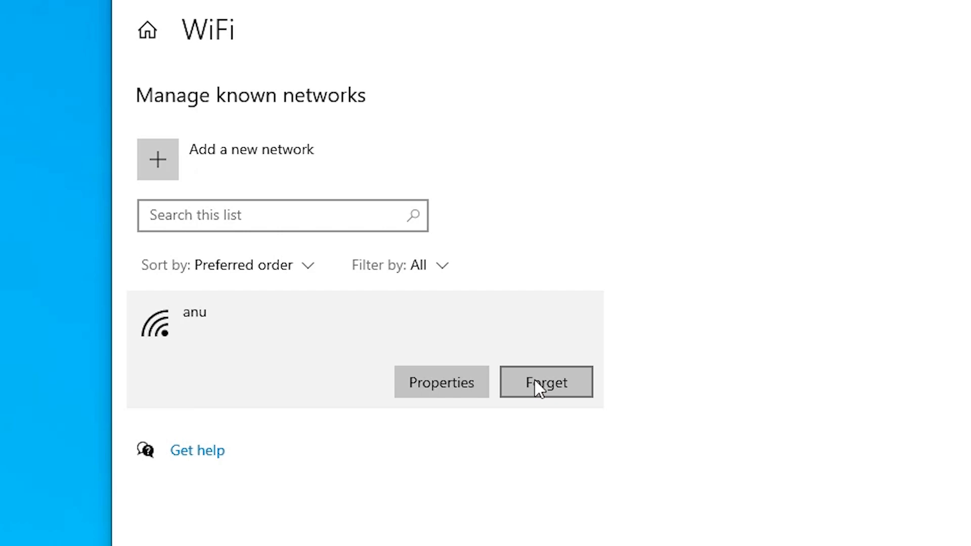
# Step: Forget the saved WiFi profile, leaving the known networks list empty
pyautogui.click(546, 382)
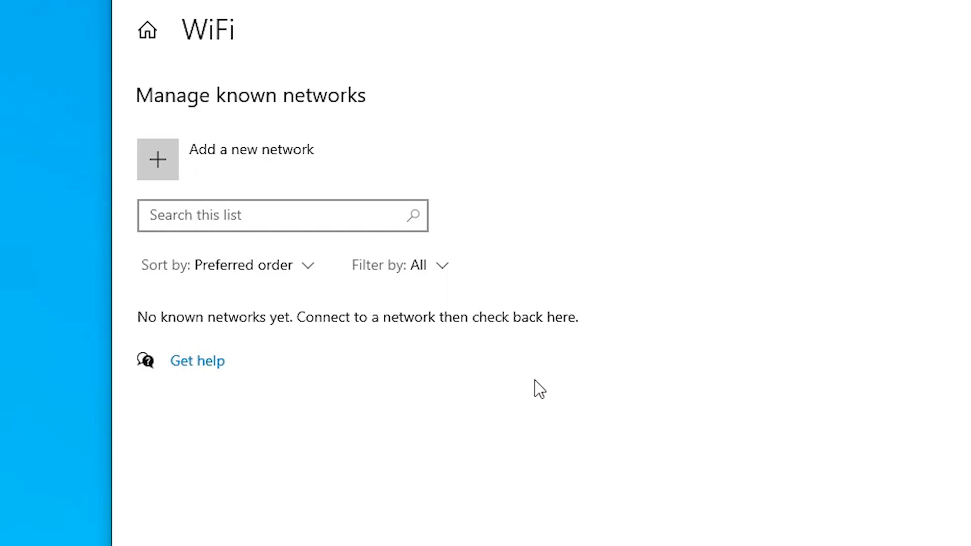